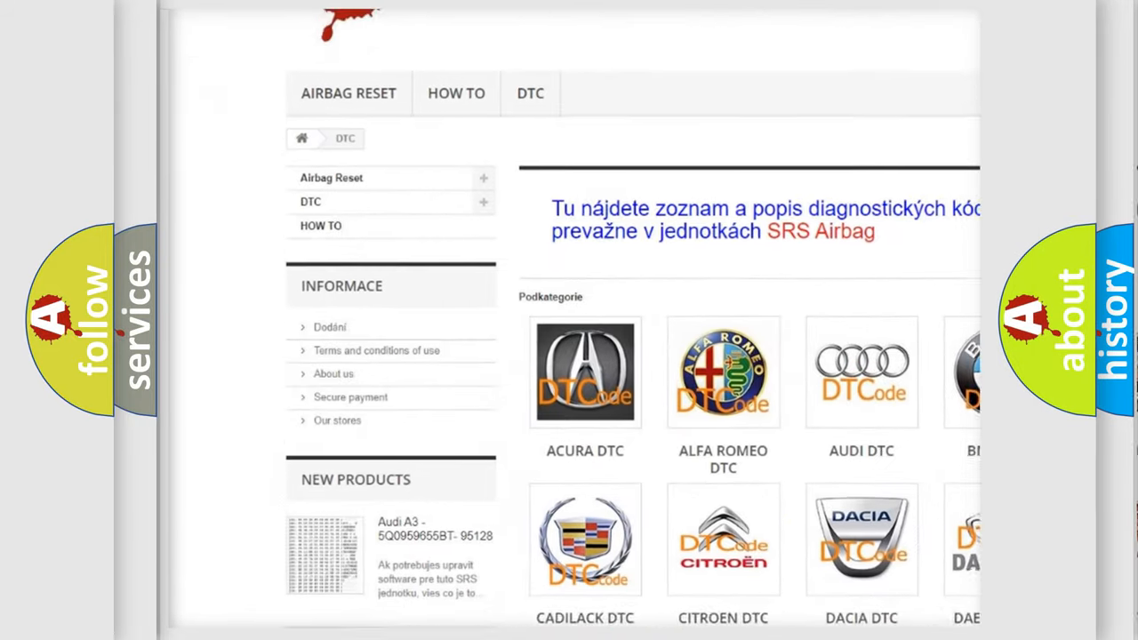
{"action": "scroll", "scroll_direction": "down", "scroll_amount": 3}
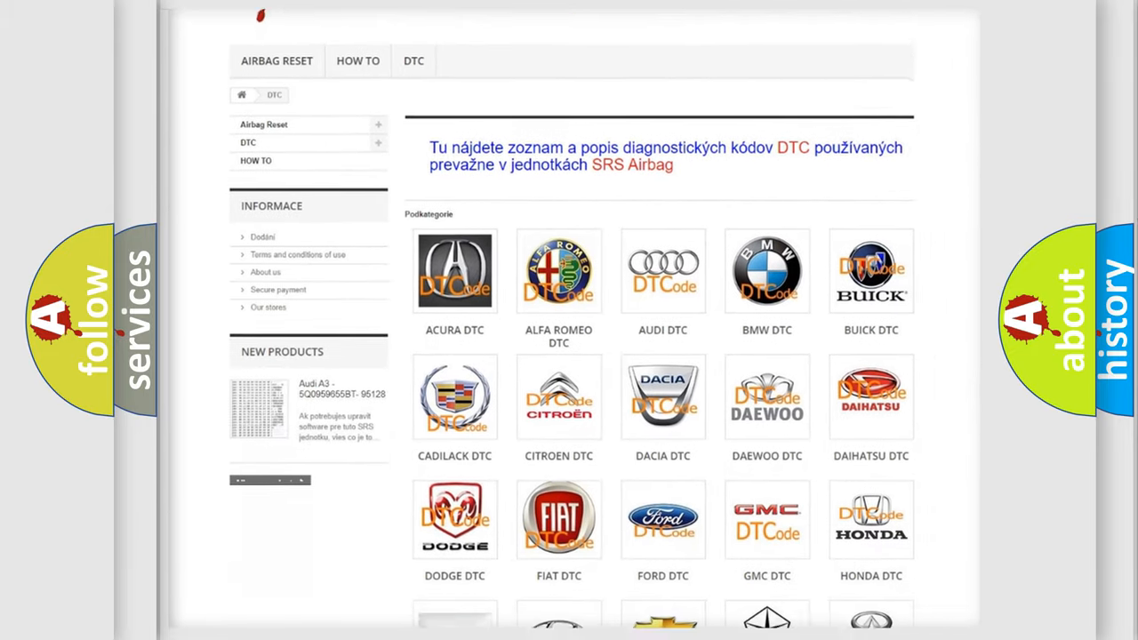
{"action": "scroll", "scroll_direction": "down", "scroll_amount": 3}
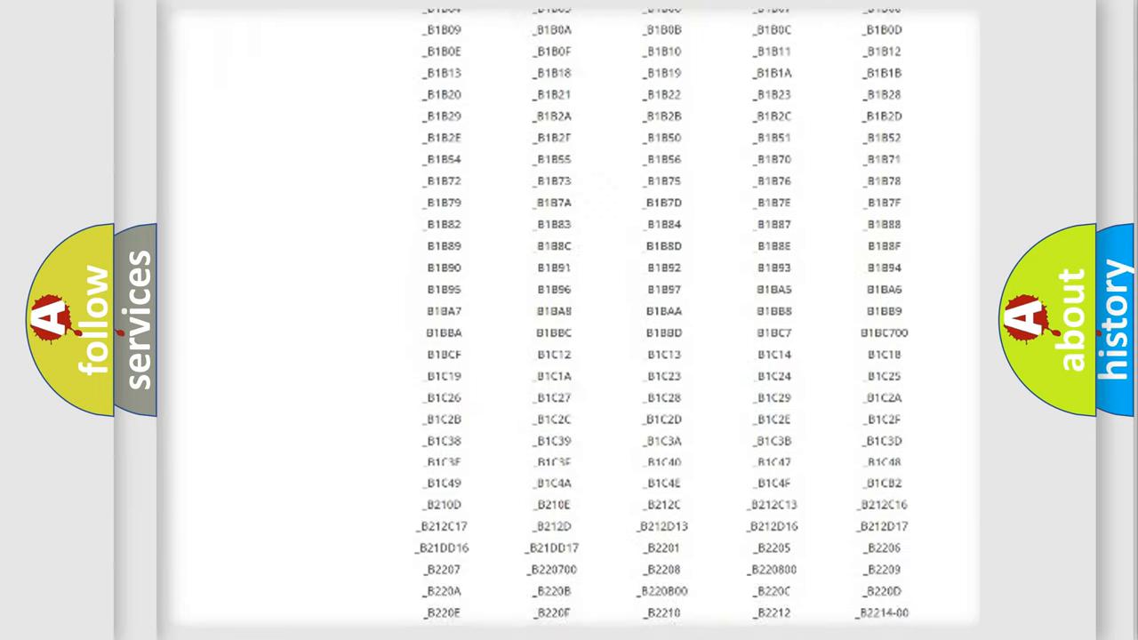
{"action": "scroll", "scroll_direction": "down", "scroll_amount": 3}
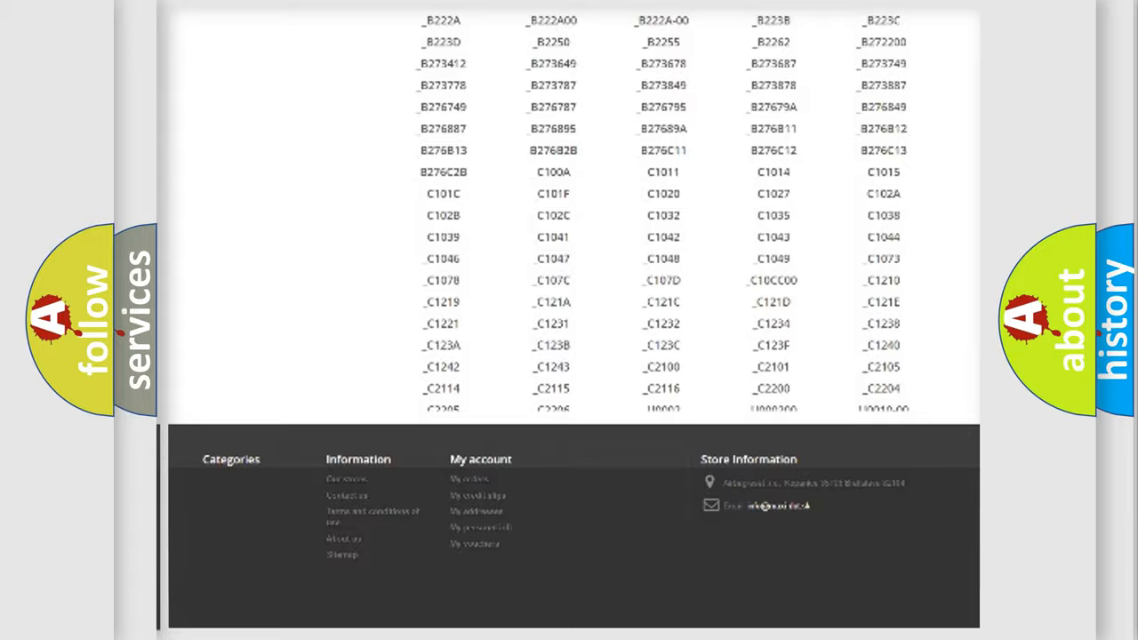